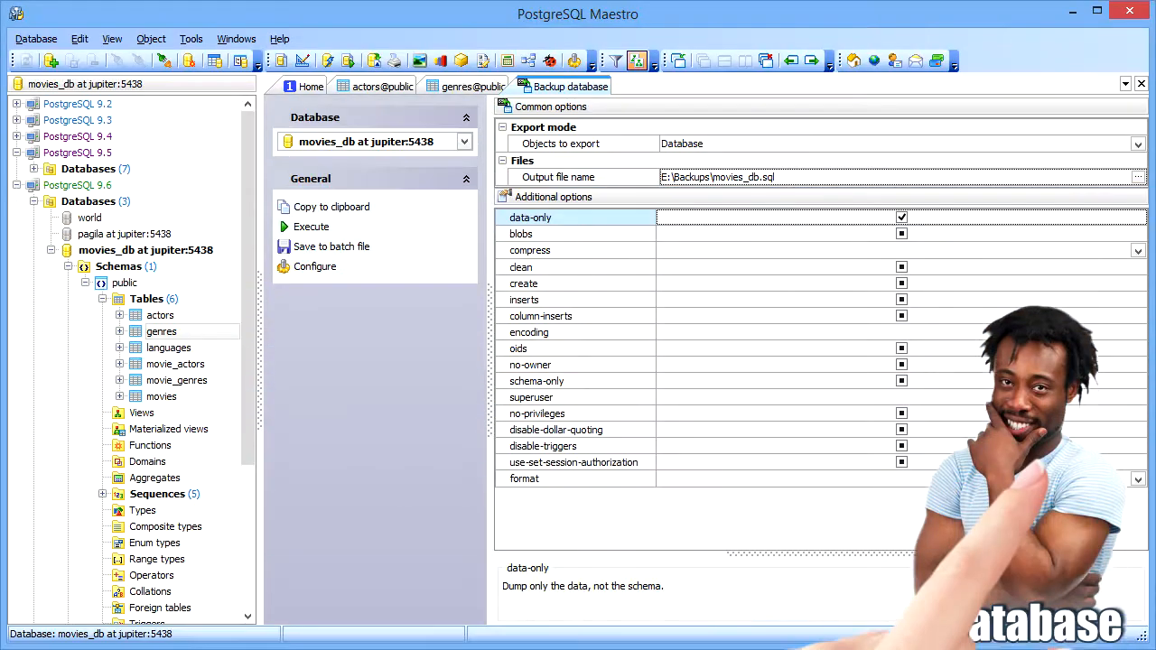
- Execute the data-only backup of movies_db to E:\Backups\movies_db.sql
click(310, 226)
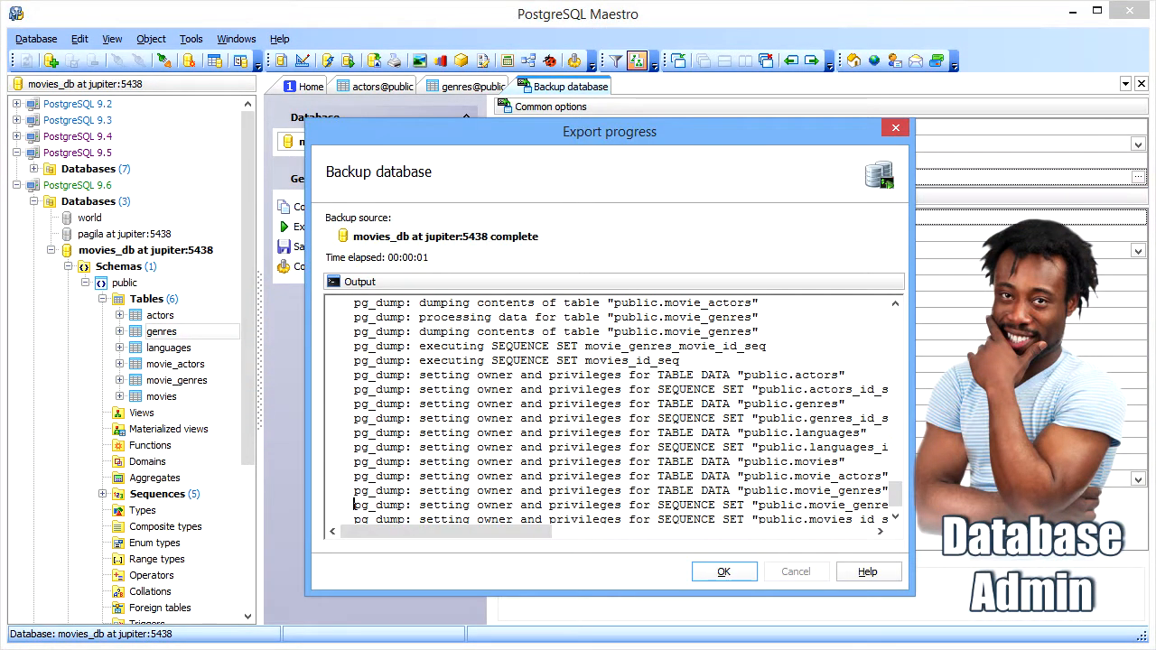